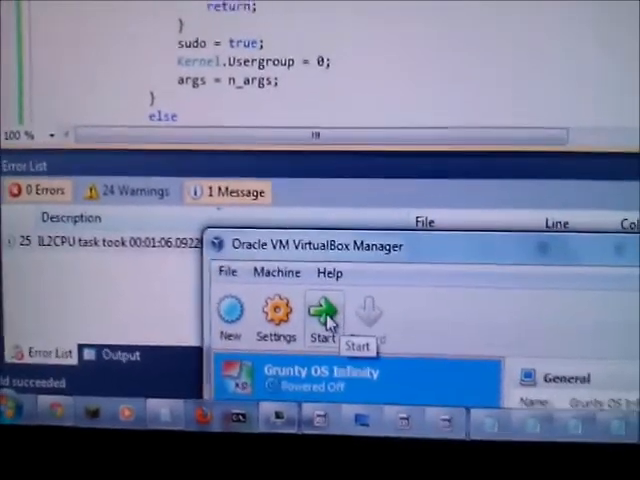
click(322, 316)
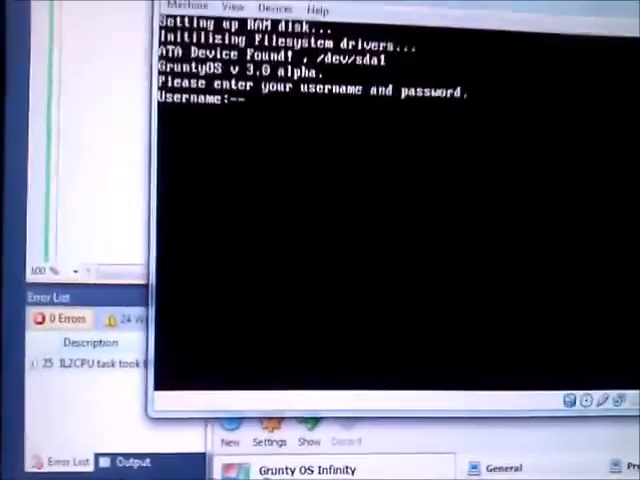
text(SET)
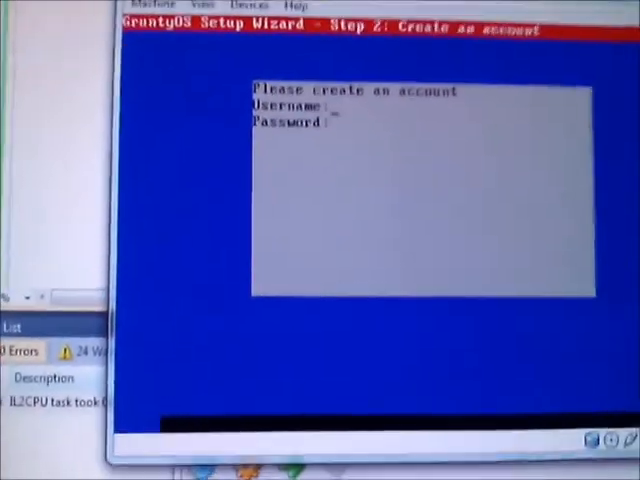
text(Grunt)
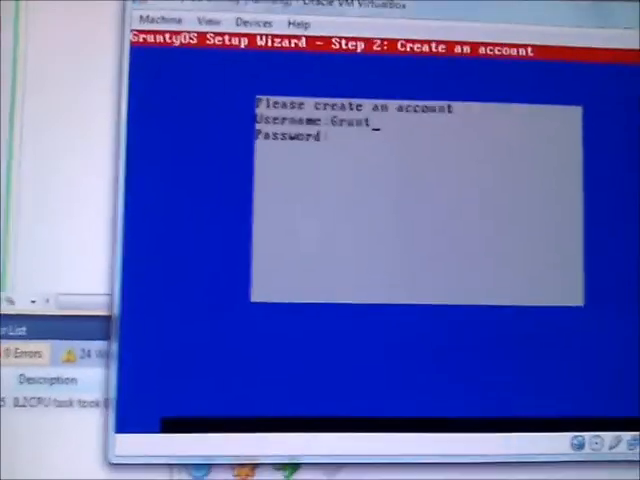
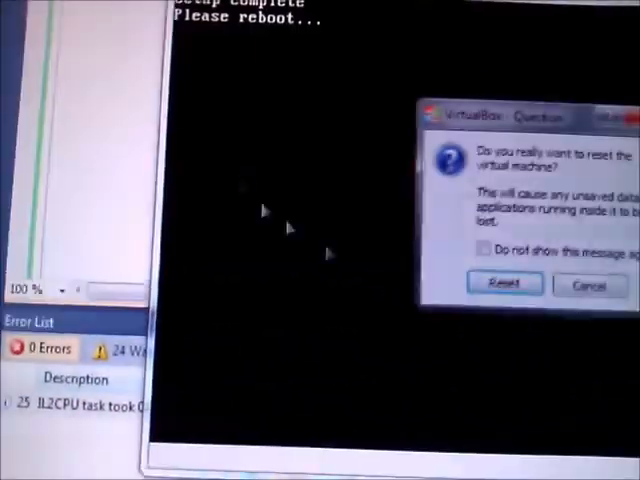
click(504, 284)
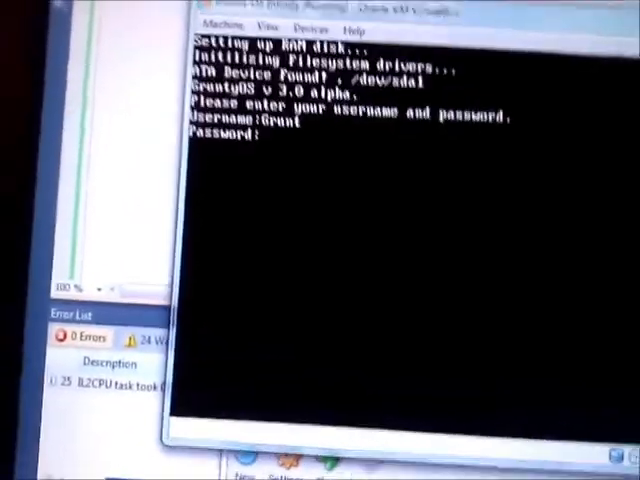
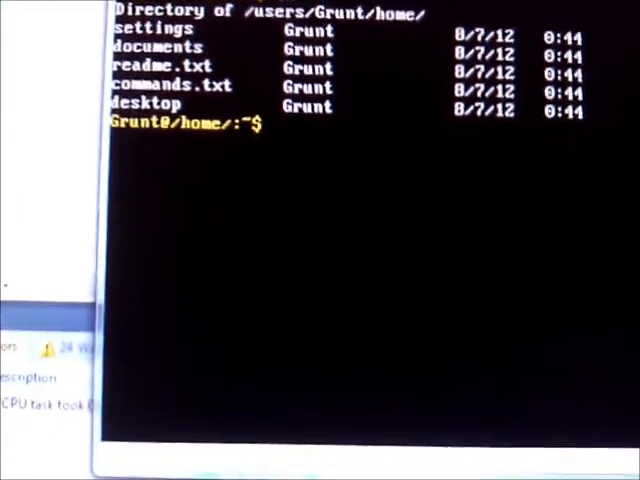
Step: Navigate from / into /ect/ and list its contents with ls -l
text(cd /)
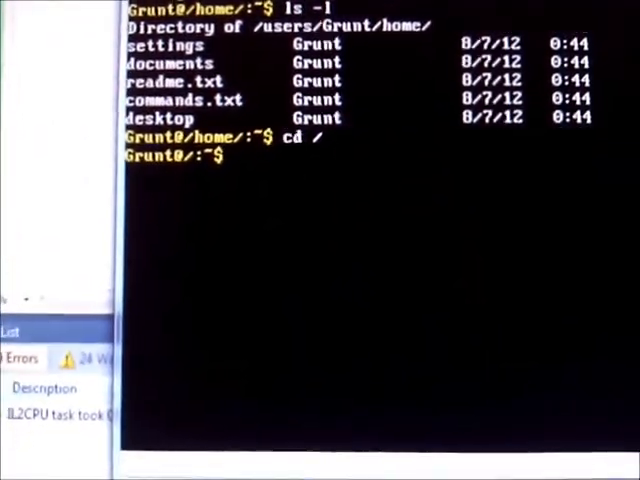
text(cd)
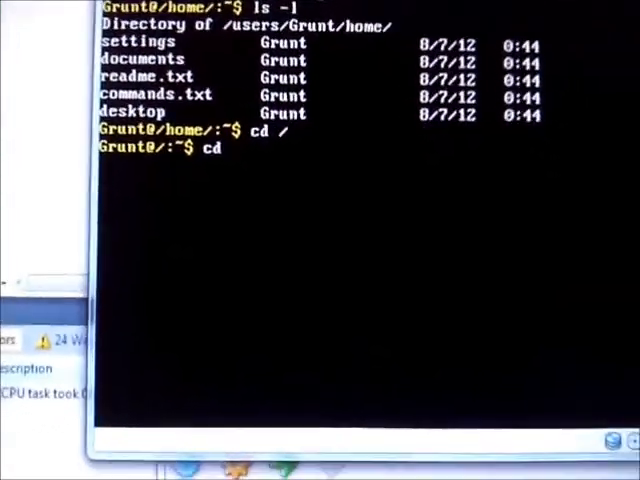
text(cd ect/)
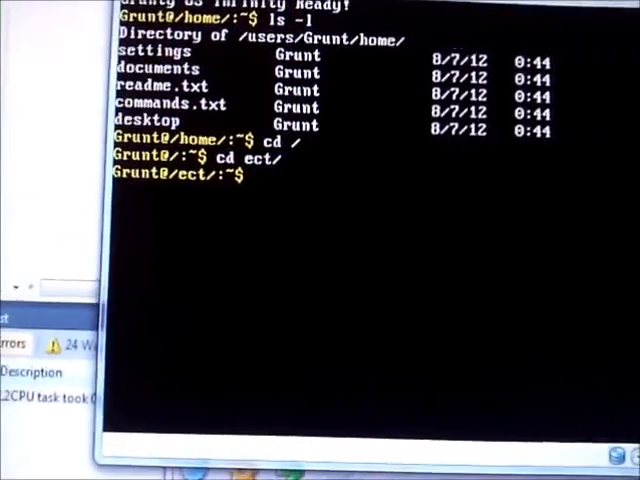
text(ls -l)
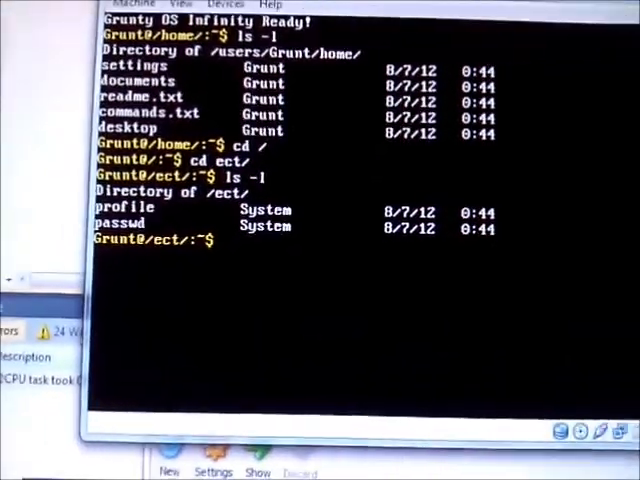
Step: Attempt unlink /ect/profile, which returns Access Denied
text(anlink)
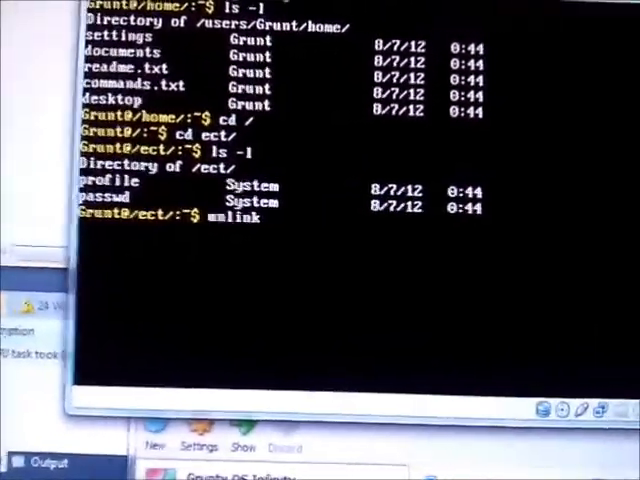
text(/e)
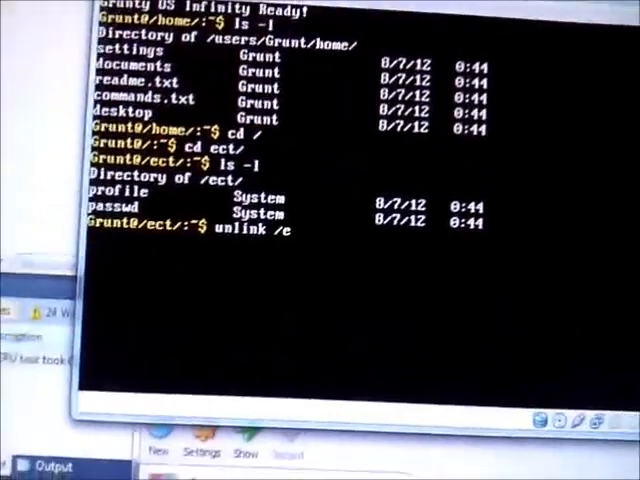
text(ct/profile)
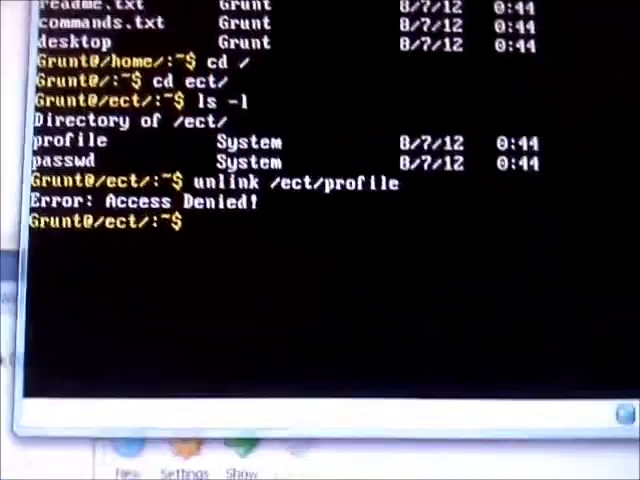
Step: Attempt chmod 777 profile, which also returns Access Denied
text(ch)
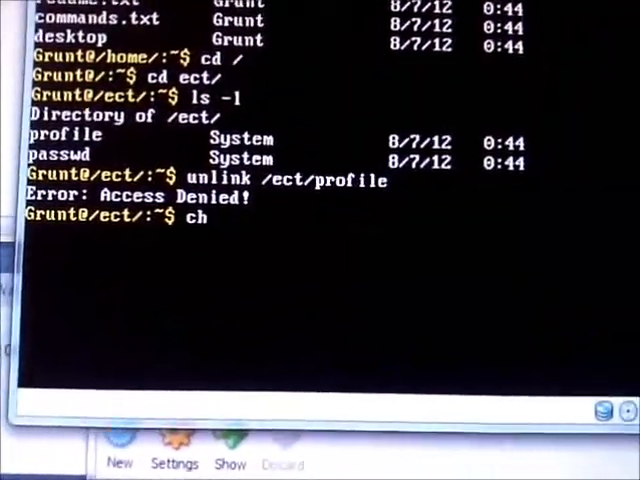
text(mod 777)
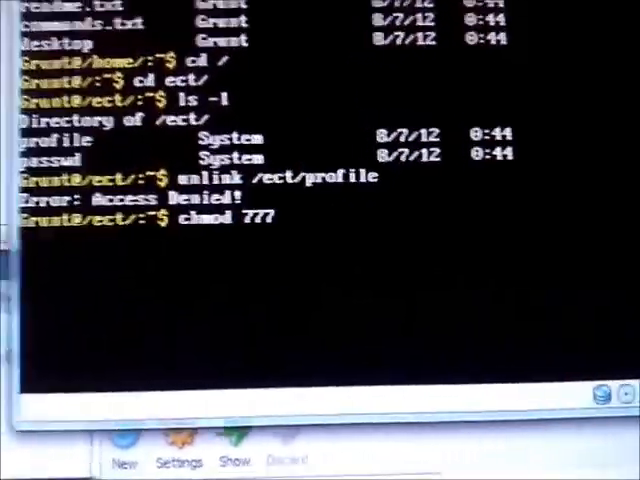
text(profile)
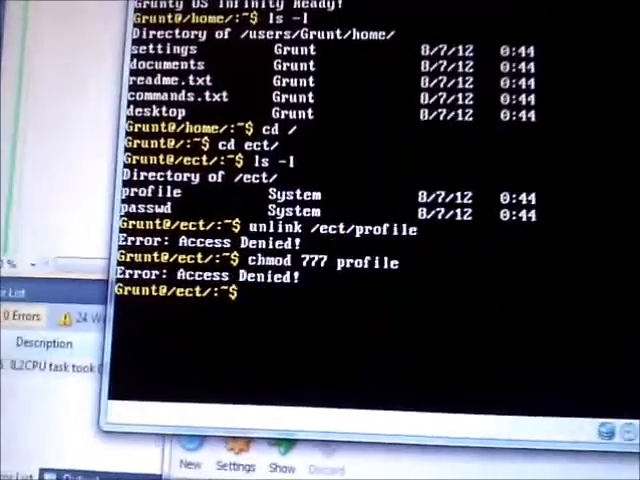
Step: Run sudo chmod 777 profile and authenticate with the password
text(sudo chmod)
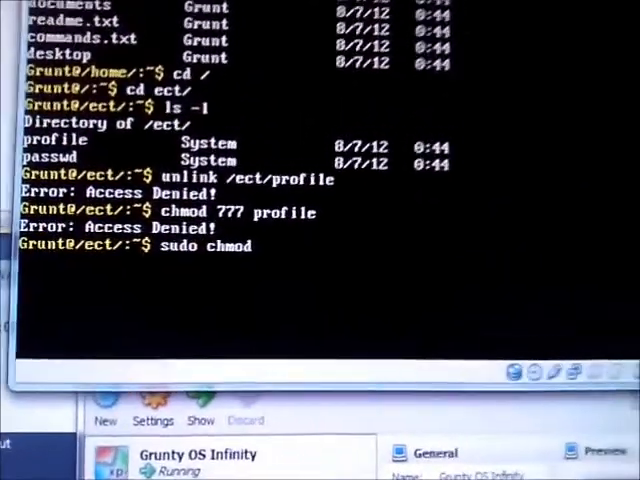
text(777 pr)
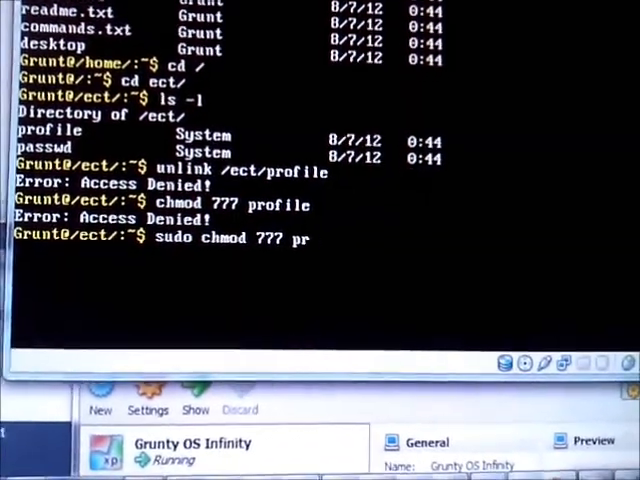
text(ofile)
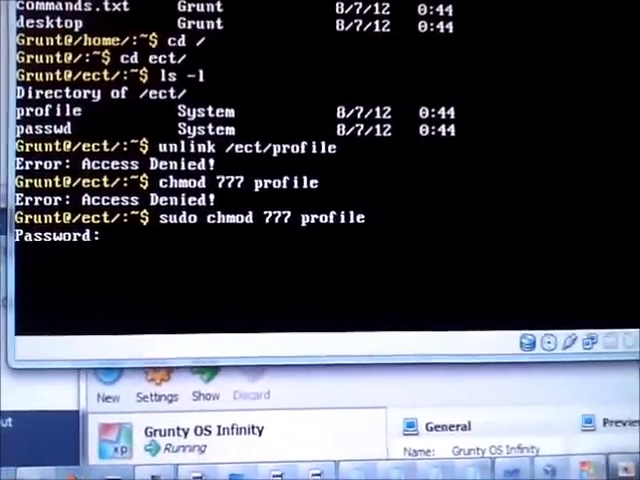
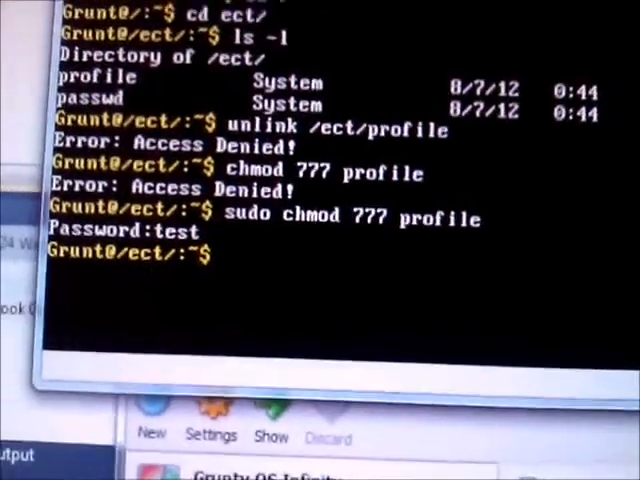
Step: Unlink /ect/profile and verify the directory now lists only passwd
text(unli)
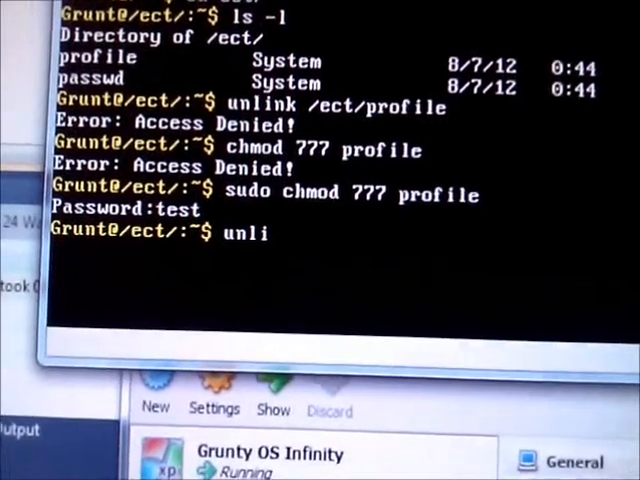
text(nk /ect)
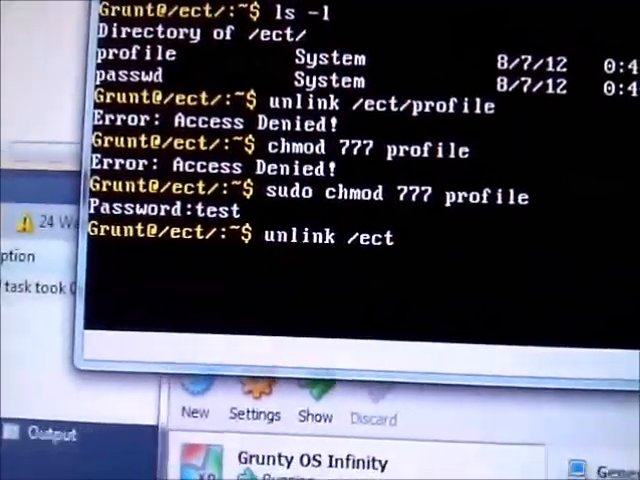
text(/profile)
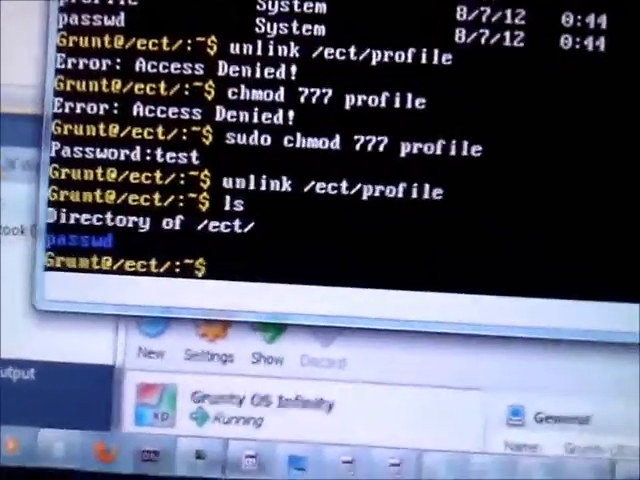
Step: Move up to / then into bin/ and list its programs with dir
text(cd..)
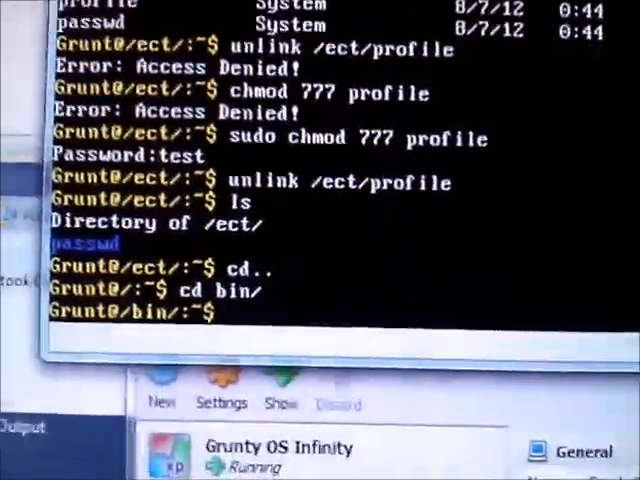
text(dir)
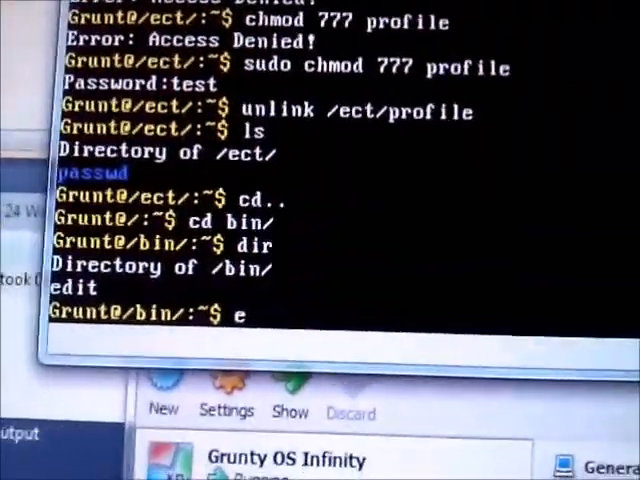
Step: Run edit, enter the lines Hello and world, then leave with --EXIT
text(dit)
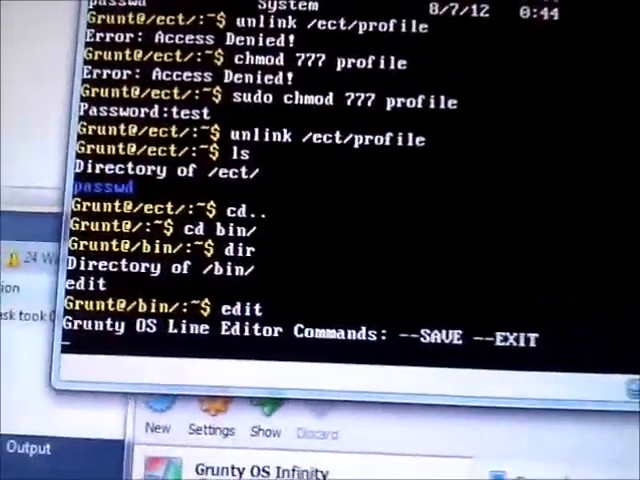
text(Hello)
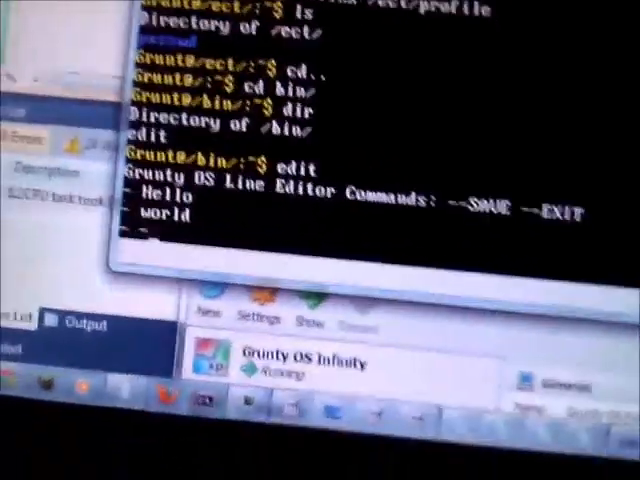
text(EXIT)
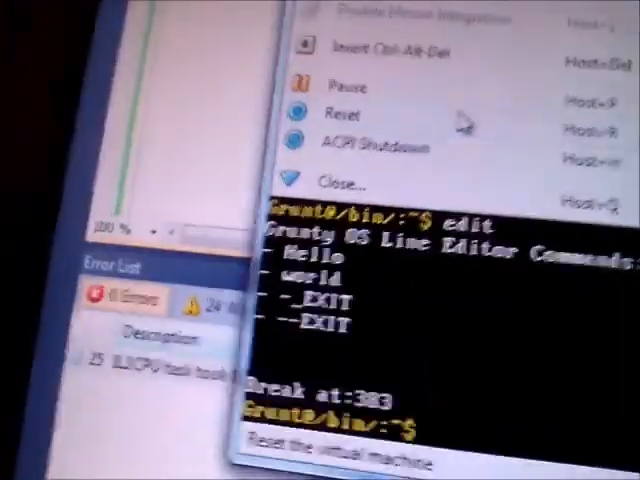
Step: Reset the machine via Machine > Reset and enter Grunt's credentials at the login prompt
click(344, 114)
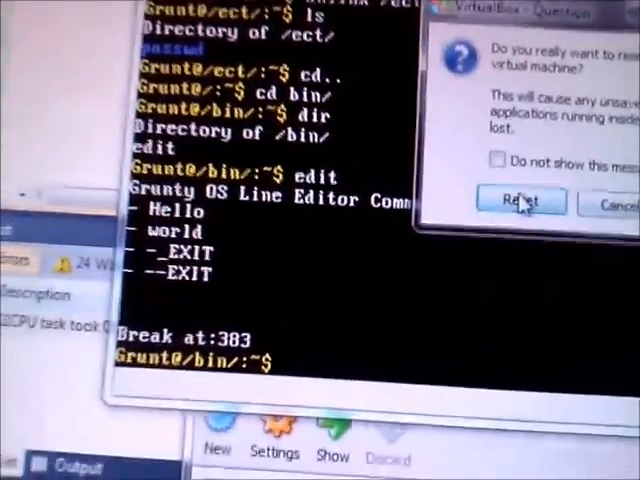
click(520, 200)
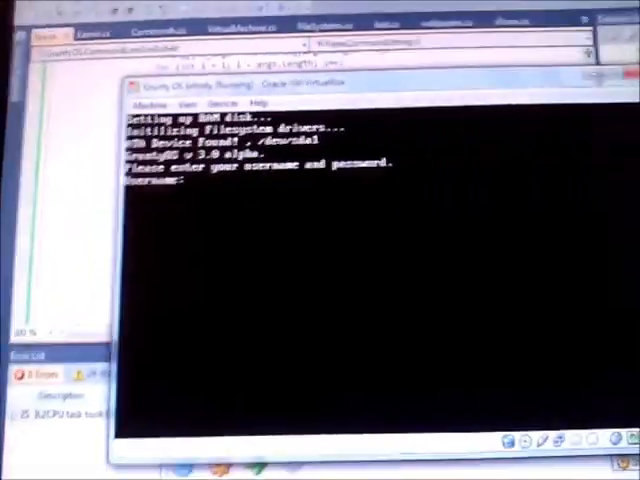
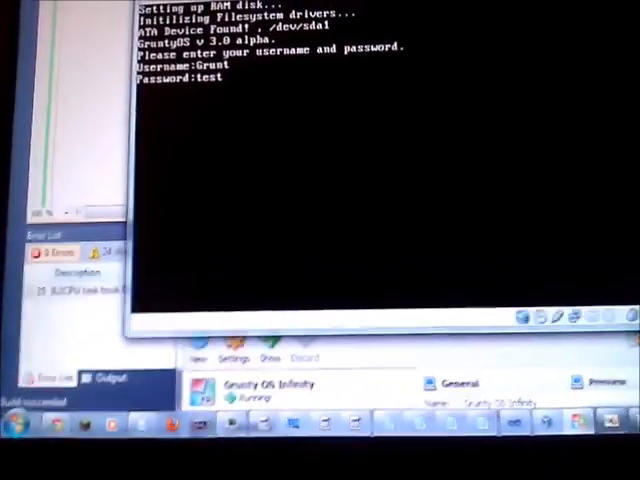